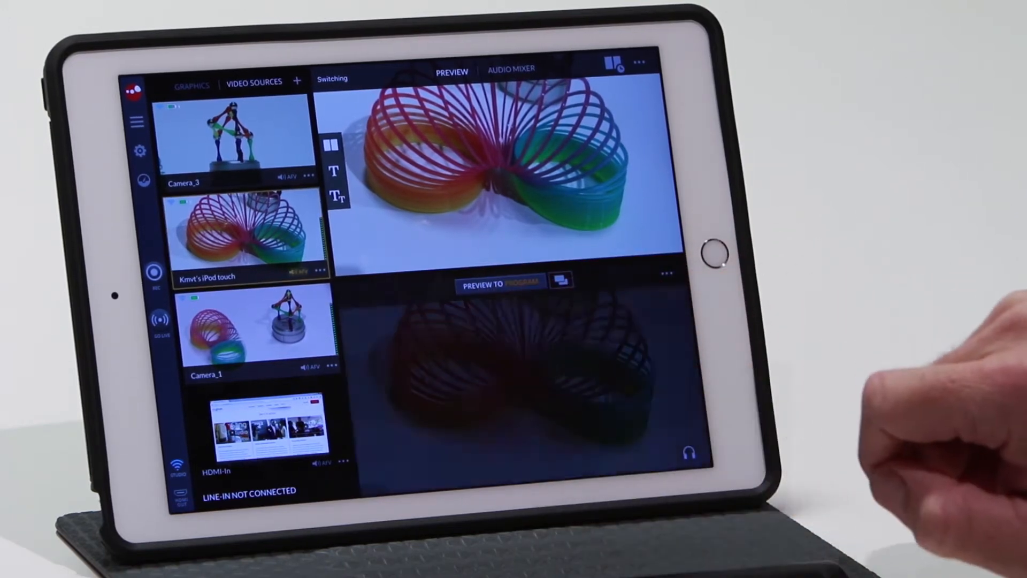
Step: Send the iPod touch slinky shot to program, then preview the Camera_3 figure shot
left_click(501, 282)
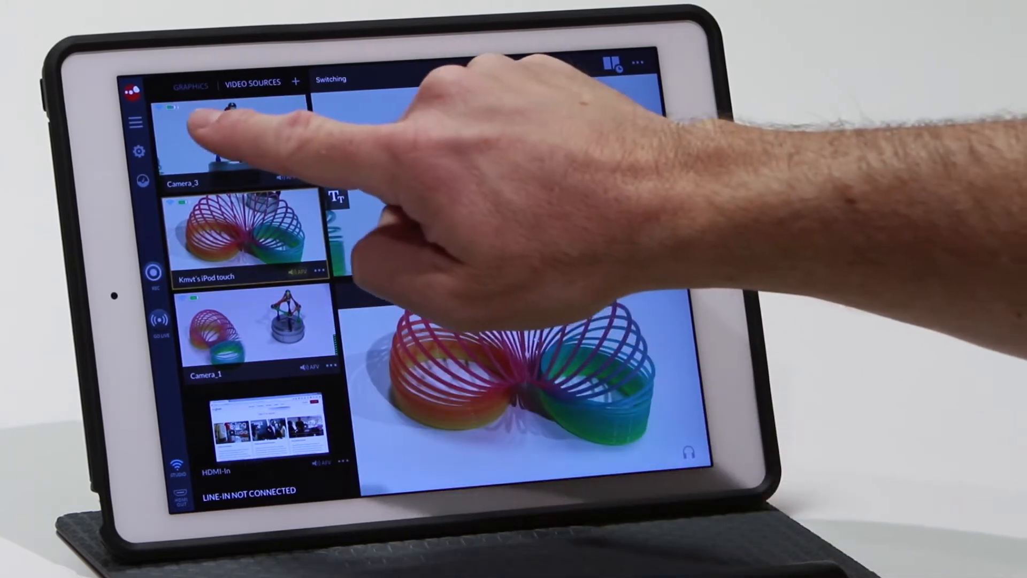
left_click(233, 137)
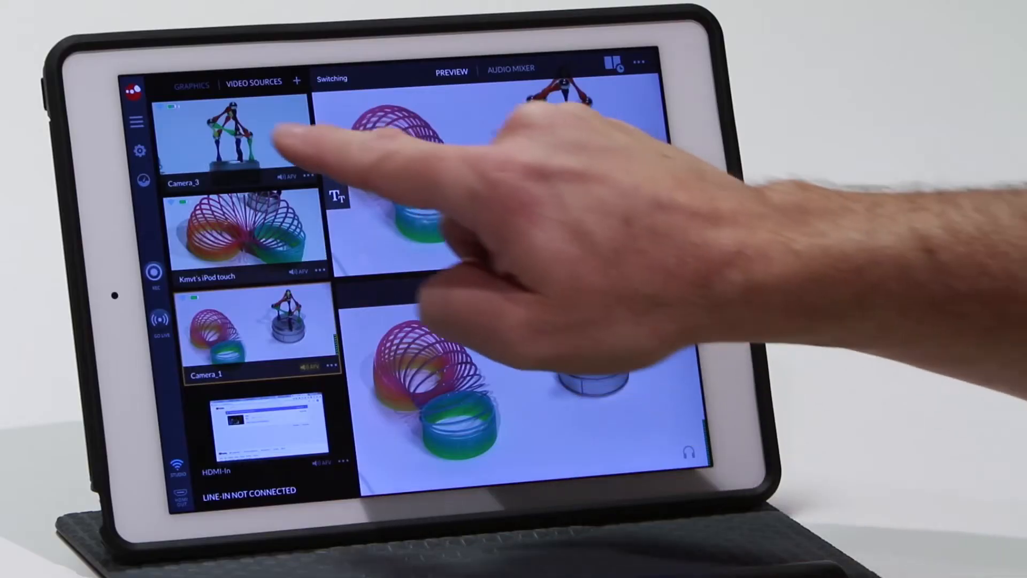
Step: Load the Camera_3 figure shot into preview
left_click(233, 137)
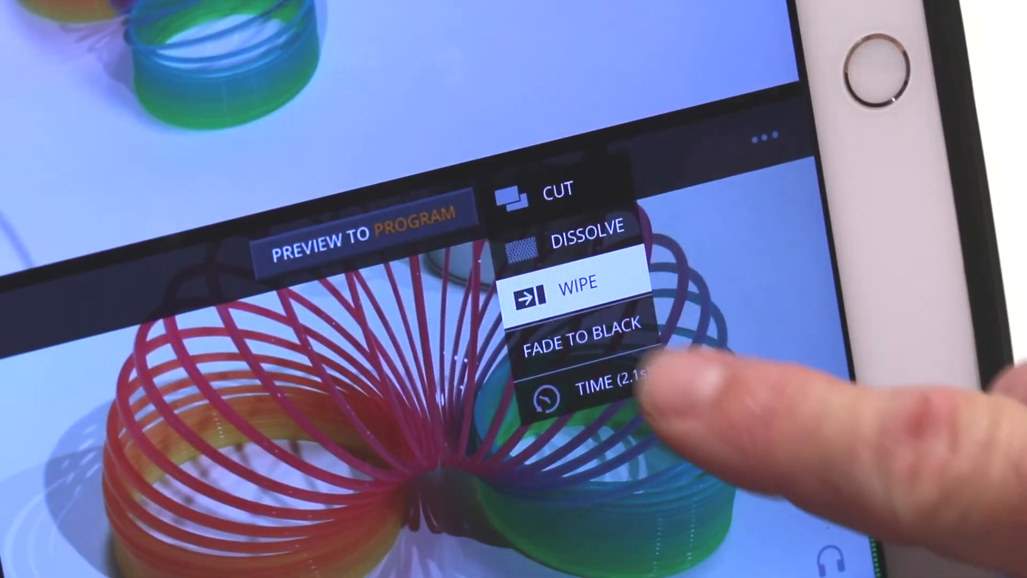
Step: Choose WIPE as the transition style, with a 2.1-second transition time
left_click(572, 283)
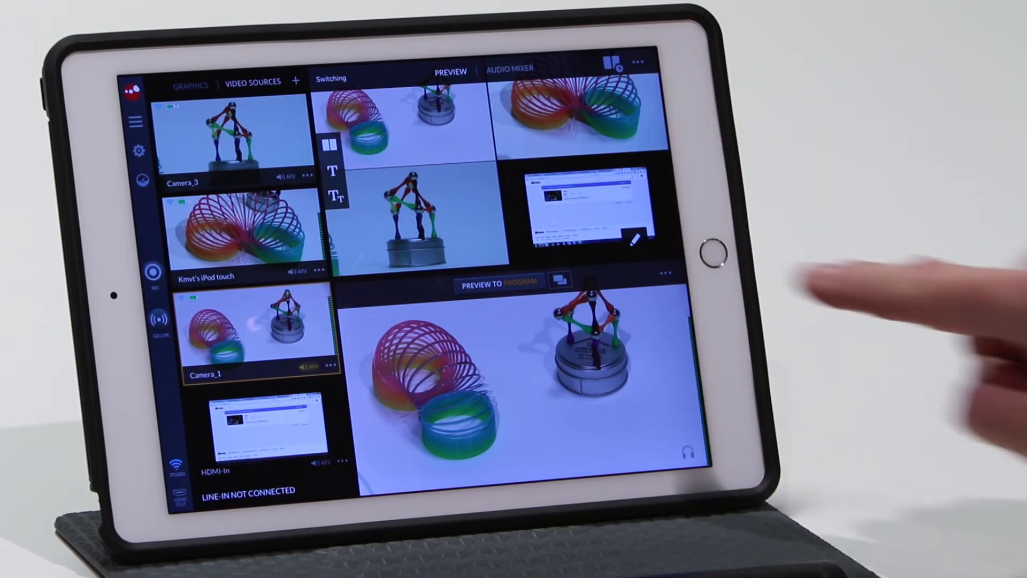
Step: Send the Camera_3 figure shot to the program output
left_click(558, 279)
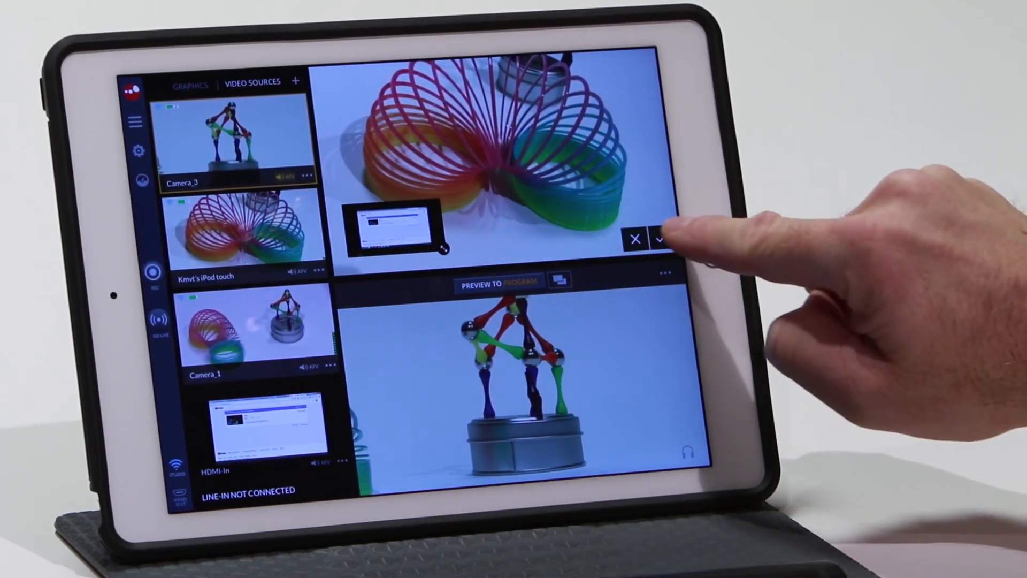
Step: Save the slinky-with-HDMI-inset picture-in-picture and show the saved split screens list
left_click(660, 239)
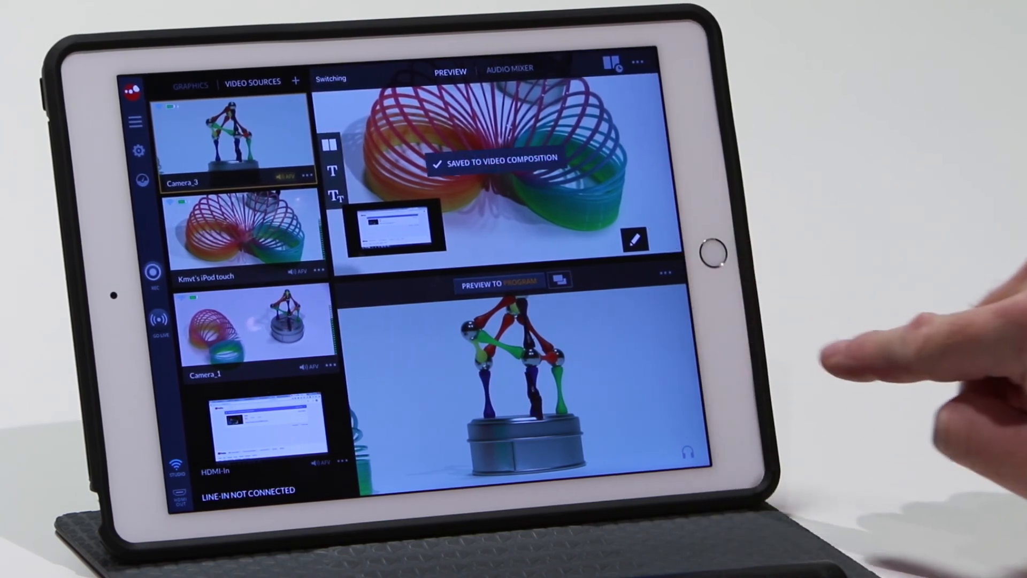
left_click(613, 64)
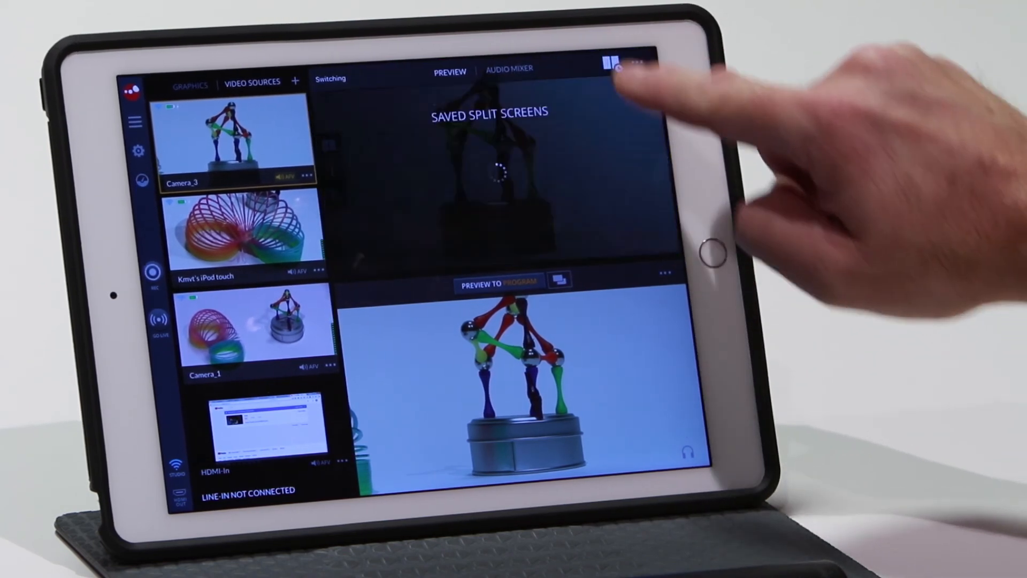